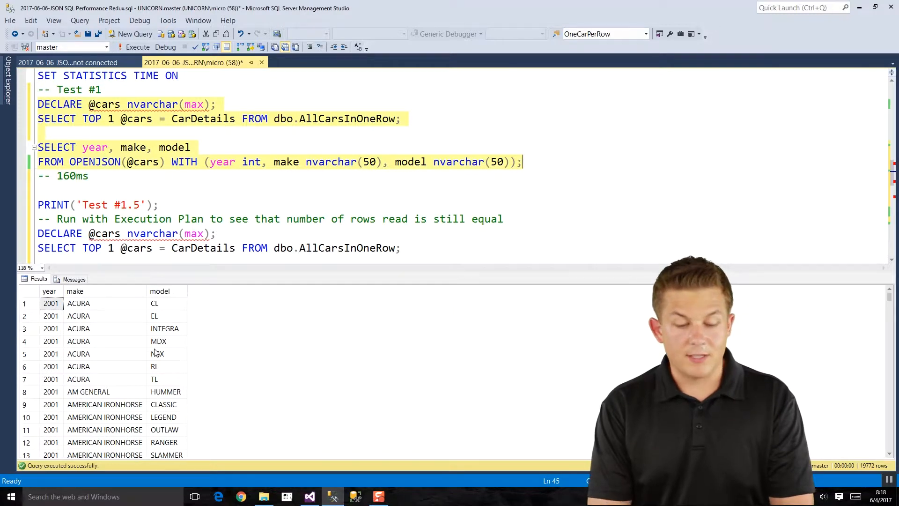
mouse_move(86, 296)
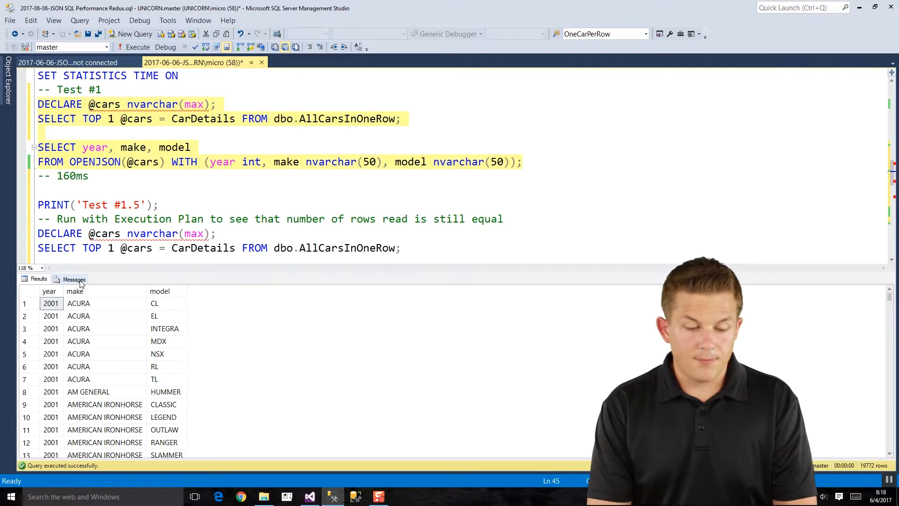
Step: Show Test #1's STATISTICS TIME messages: 19,772 rows affected, 217 ms elapsed
click(73, 279)
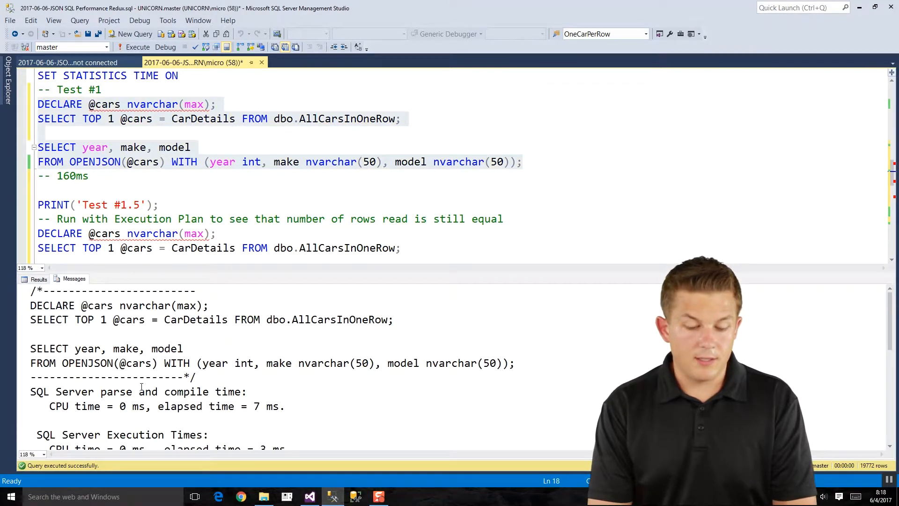
scroll(down, 3)
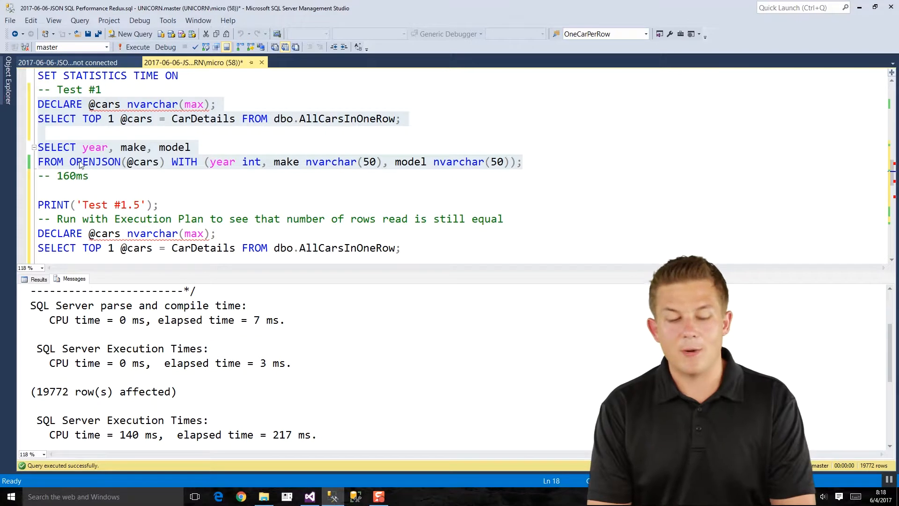
mouse_move(34, 280)
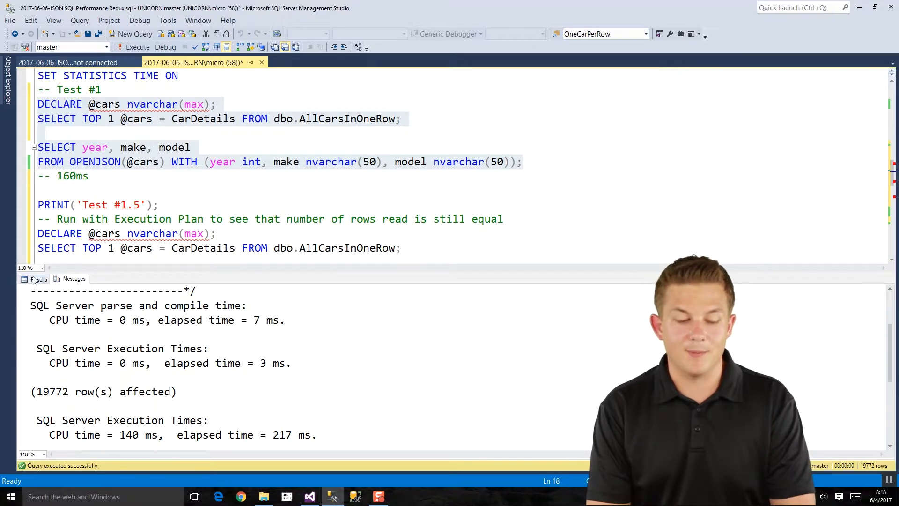
Step: Comment out Test #1.5's duplicate DECLARE and SELECT TOP 1 lines, then rerun for a 19,772 count
click(39, 279)
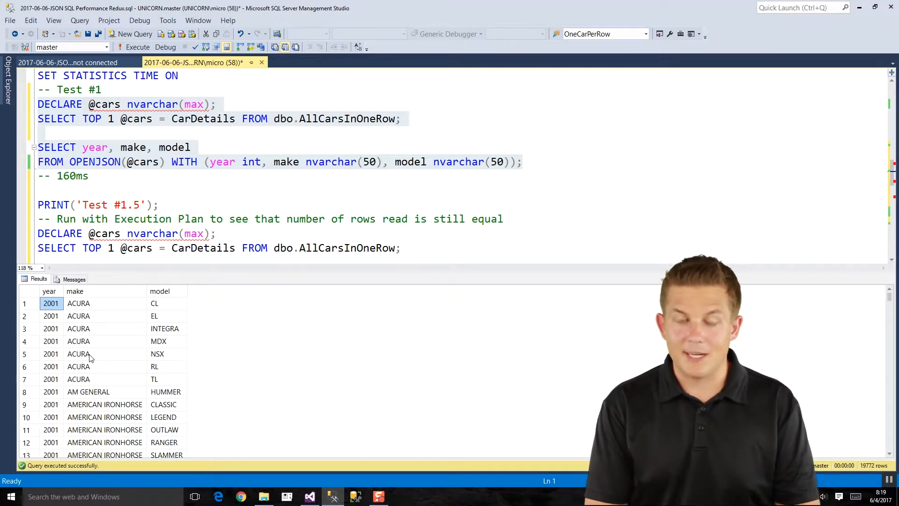
mouse_move(145, 285)
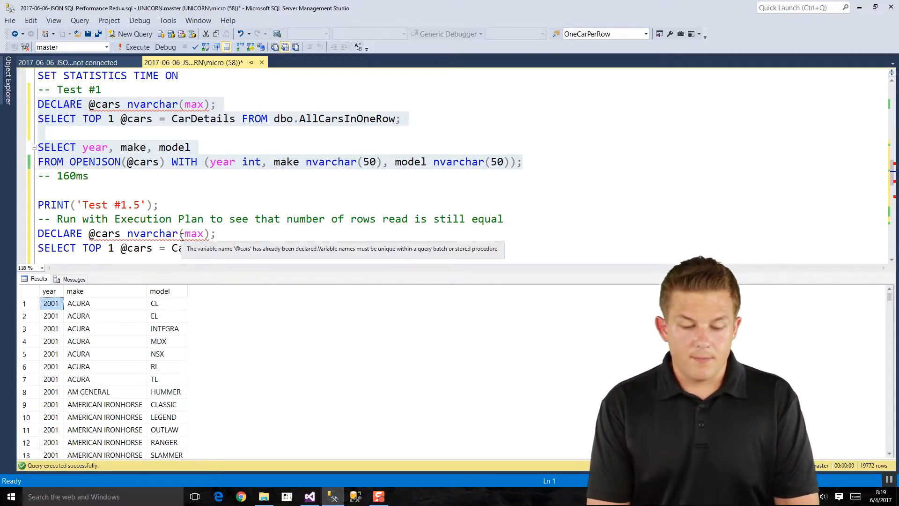
scroll(down, 3)
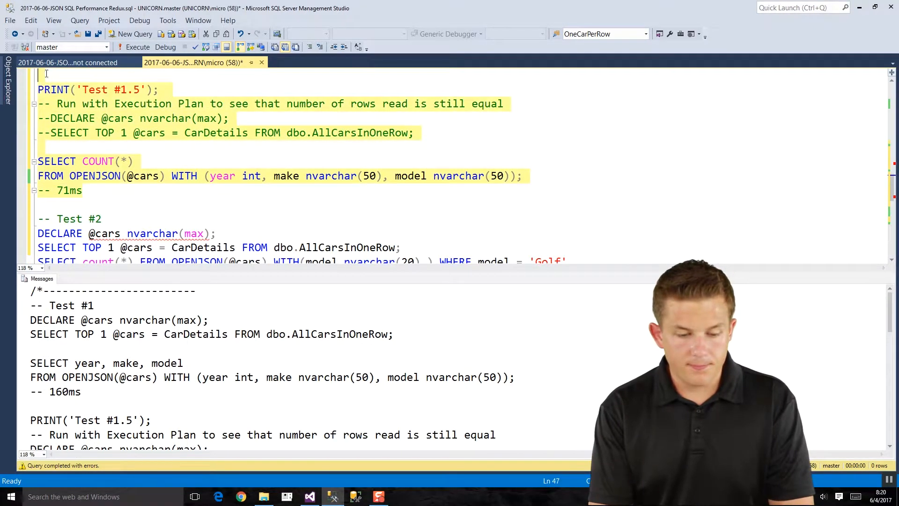
scroll(up, 3)
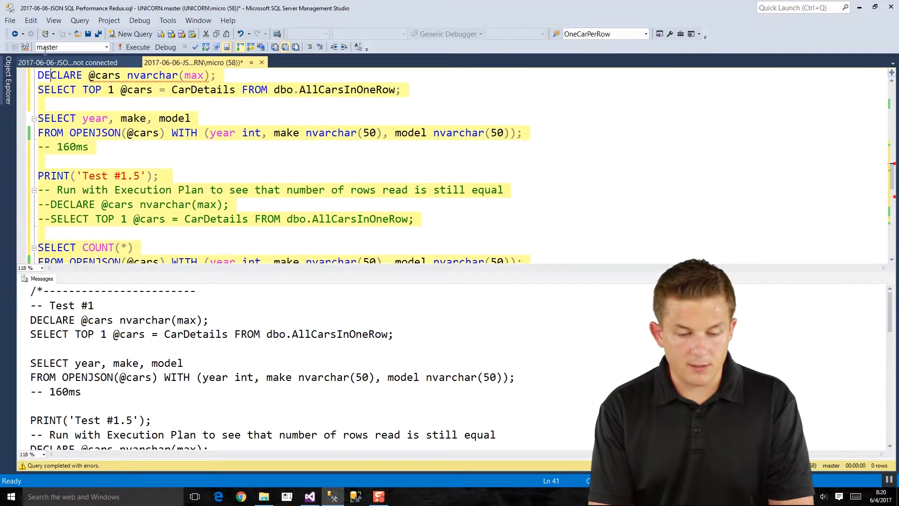
scroll(up, 3)
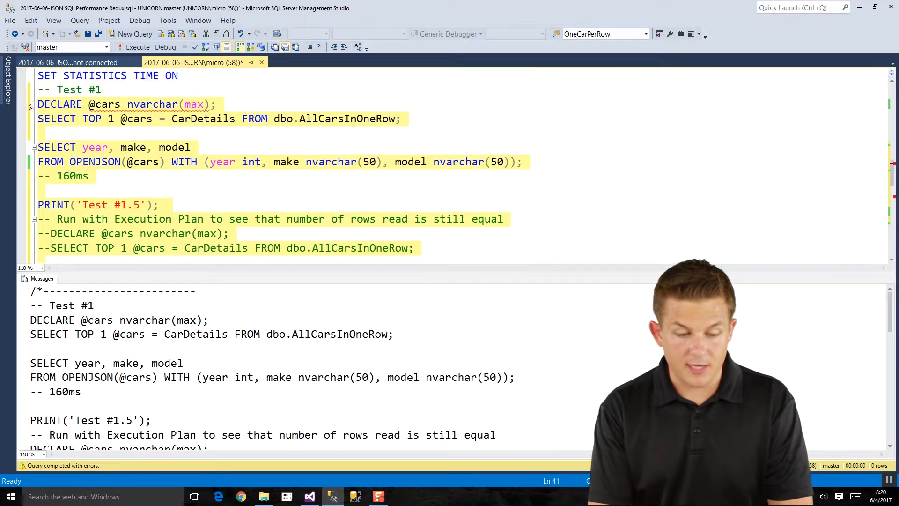
click(137, 47)
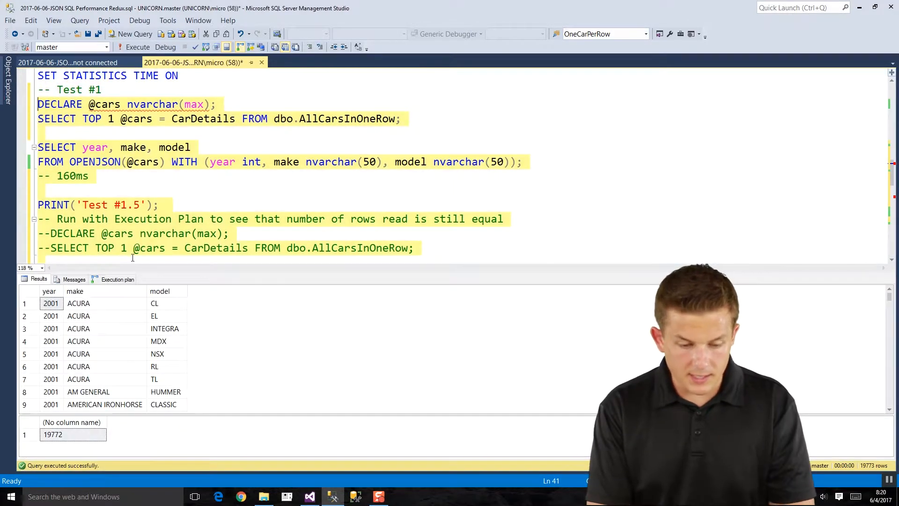
click(117, 279)
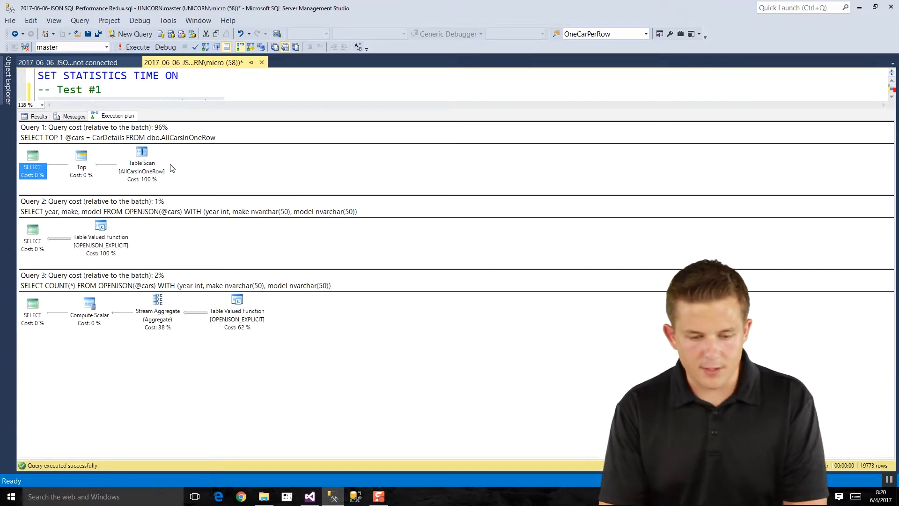
mouse_move(162, 231)
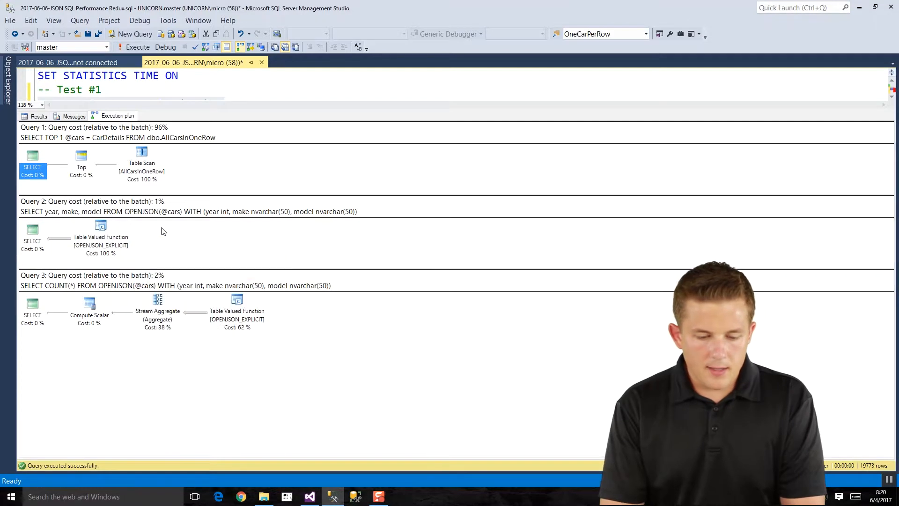
mouse_move(100, 217)
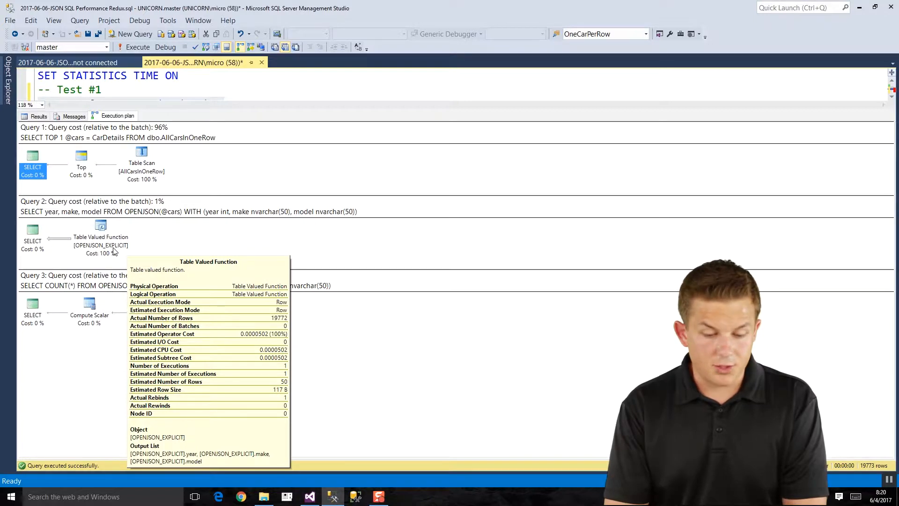
mouse_move(63, 241)
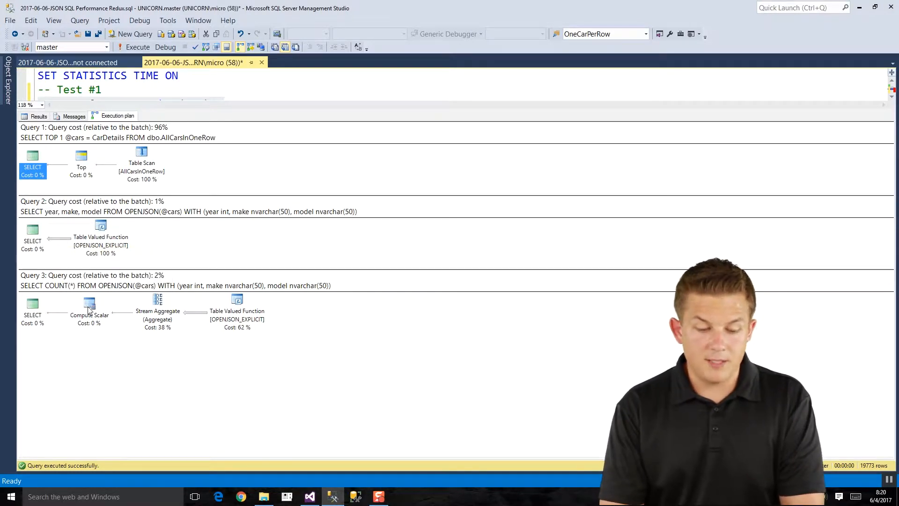
mouse_move(158, 311)
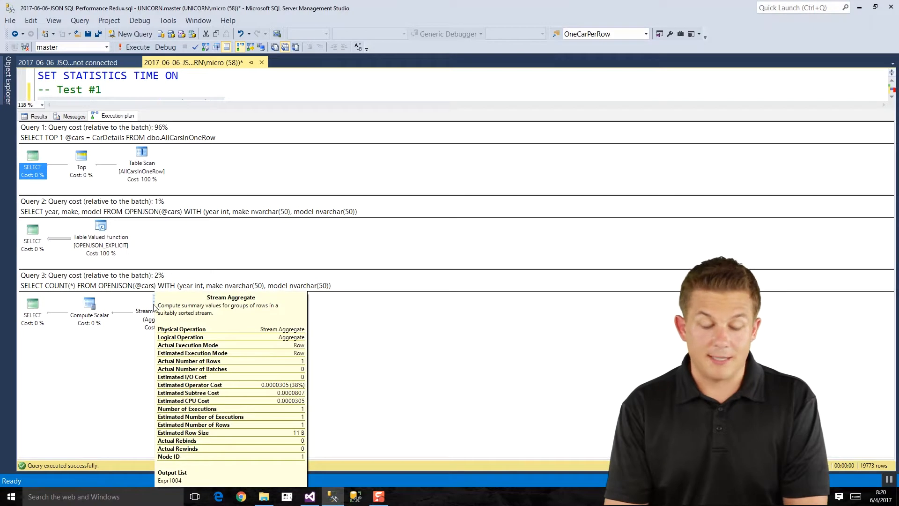
mouse_move(126, 352)
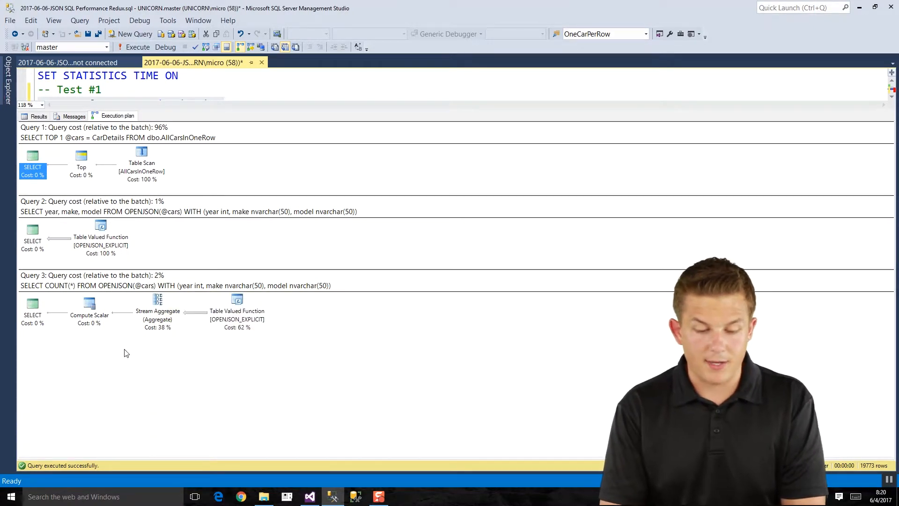
mouse_move(217, 340)
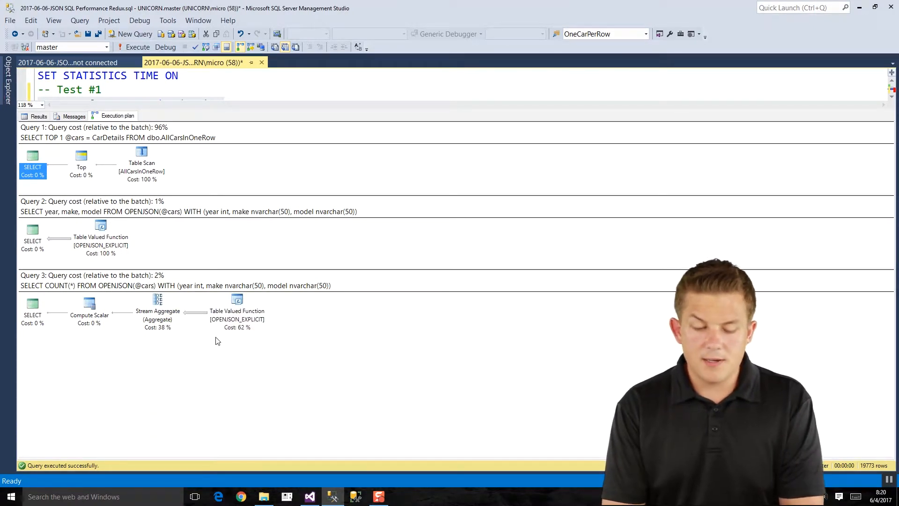
mouse_move(237, 301)
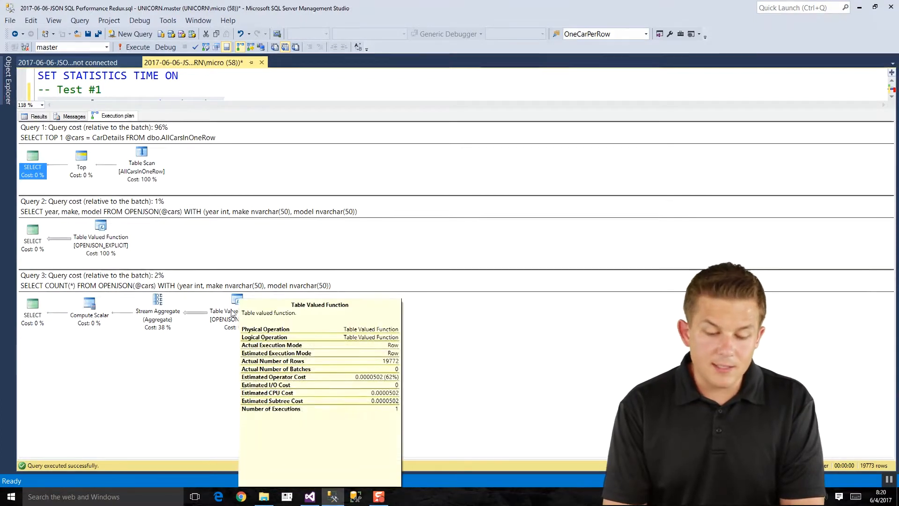
mouse_move(198, 317)
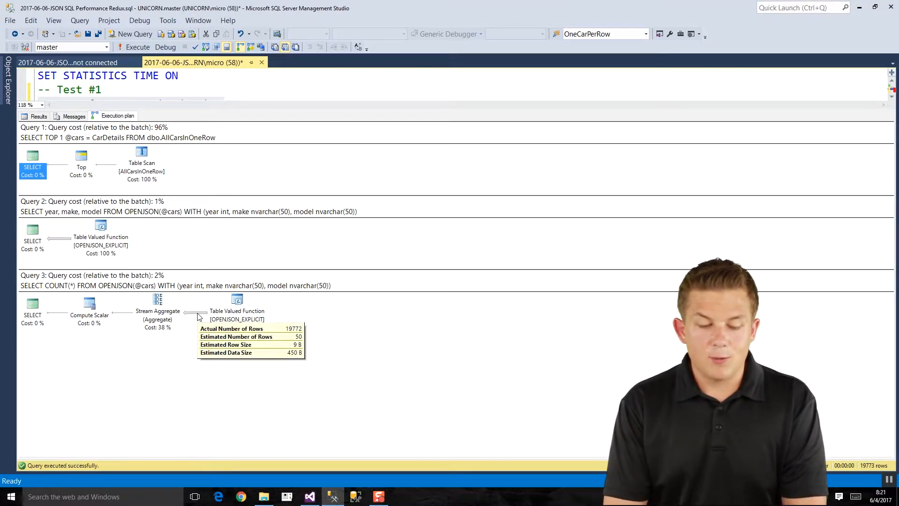
mouse_move(158, 310)
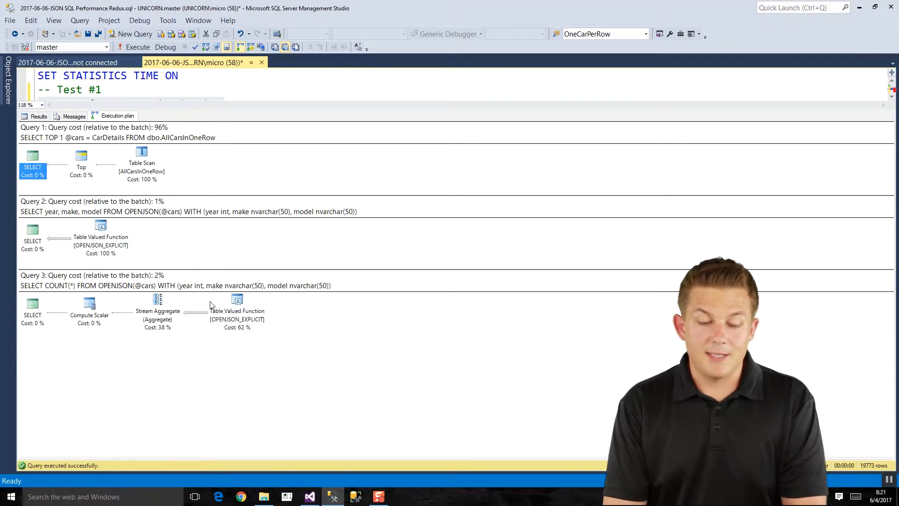
mouse_move(145, 253)
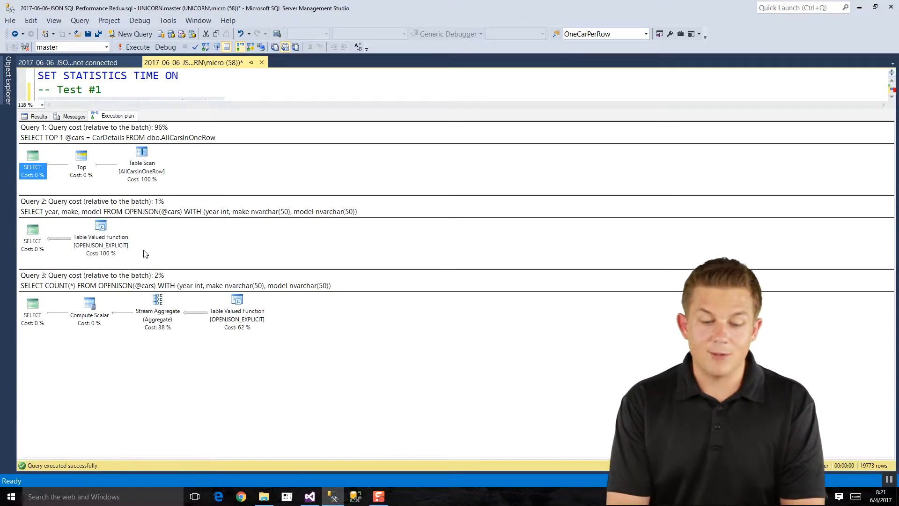
mouse_move(107, 314)
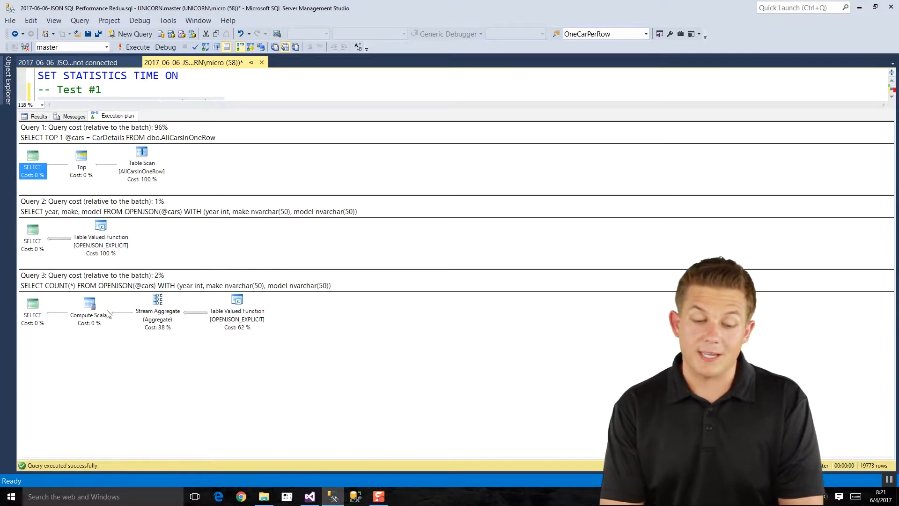
mouse_move(89, 304)
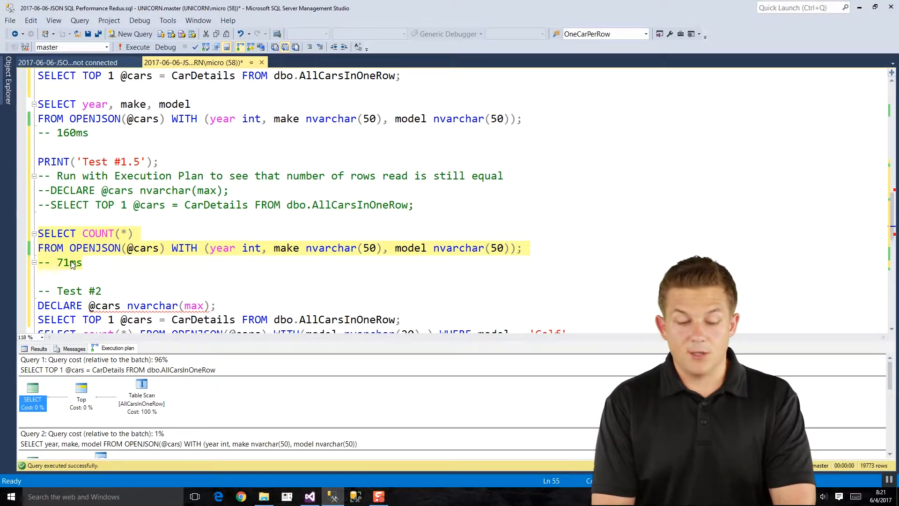
mouse_move(106, 256)
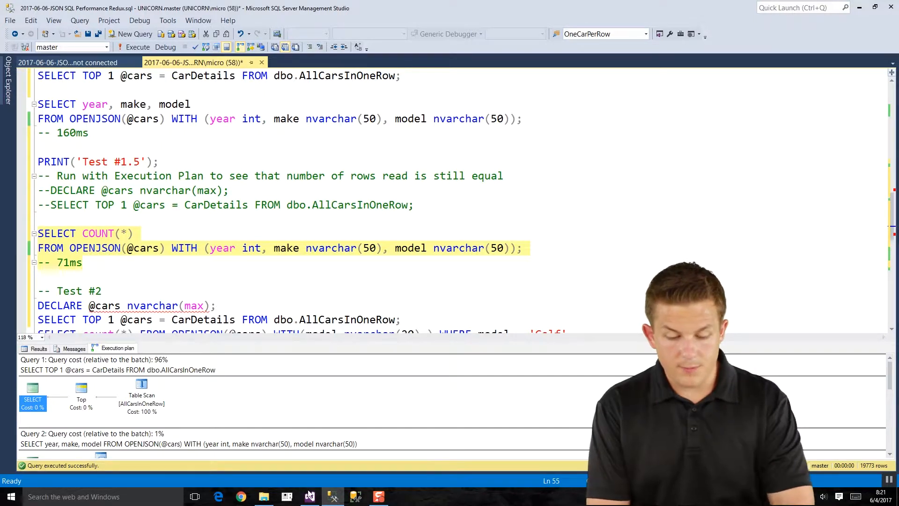
Step: Highlight the Program.cs Test #1 JsonConvert.DeserializeObject block ending with its 66ms note
click(309, 496)
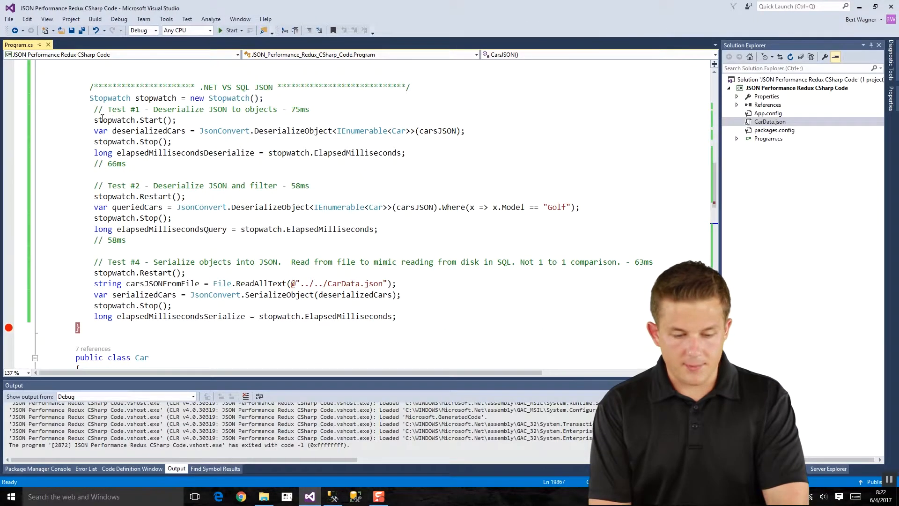
drag(94, 110, 125, 164)
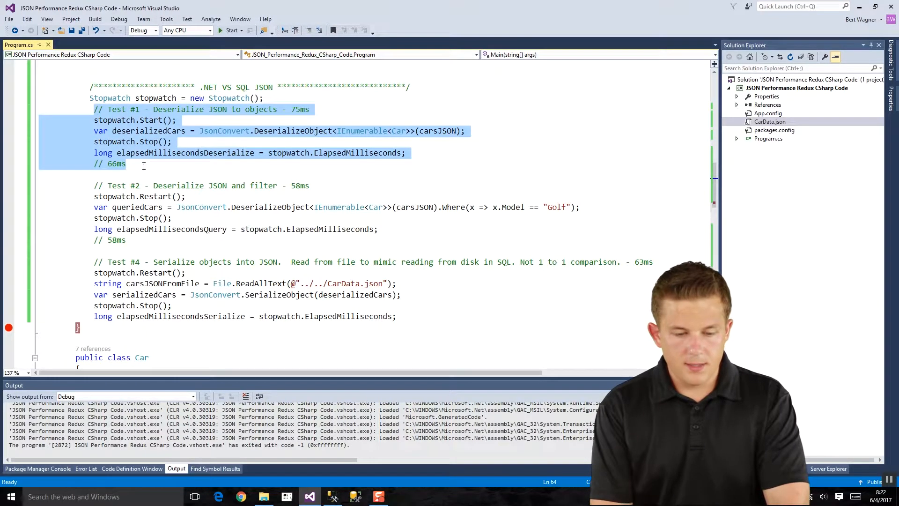
mouse_move(225, 131)
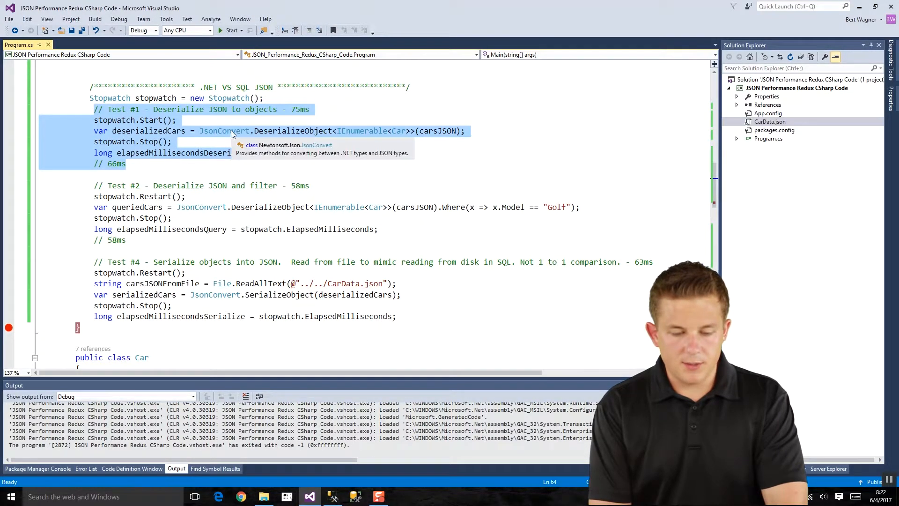
mouse_move(261, 140)
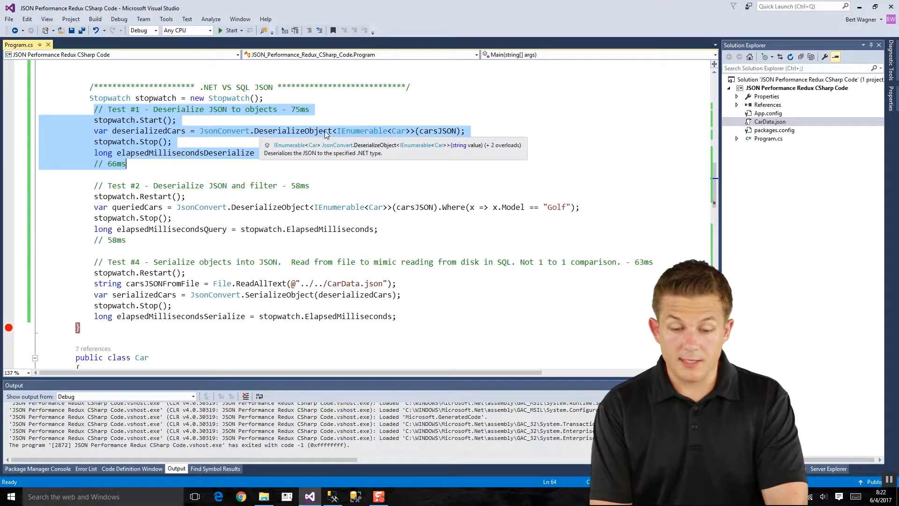
mouse_move(429, 131)
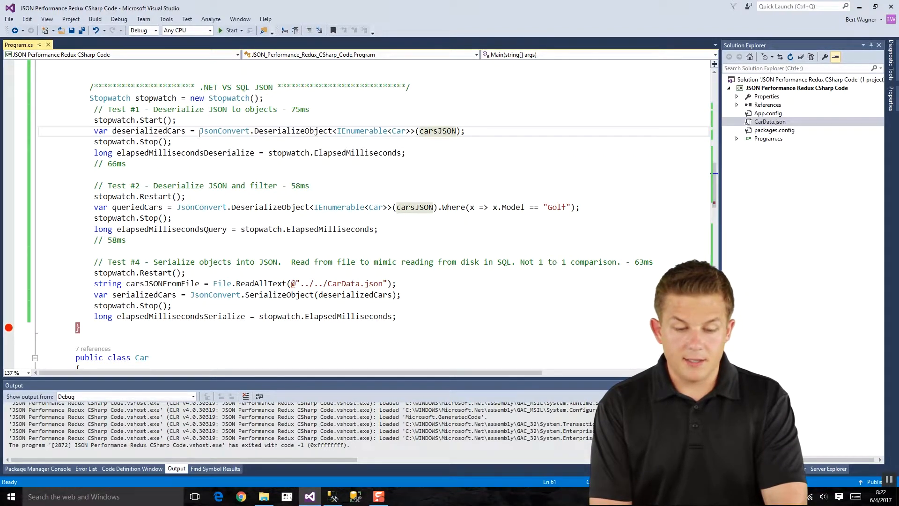
mouse_move(178, 153)
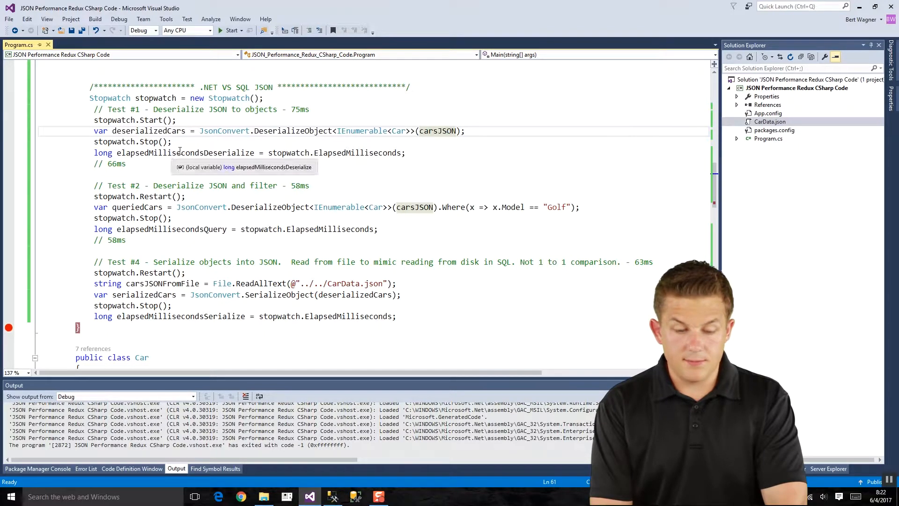
mouse_move(392, 130)
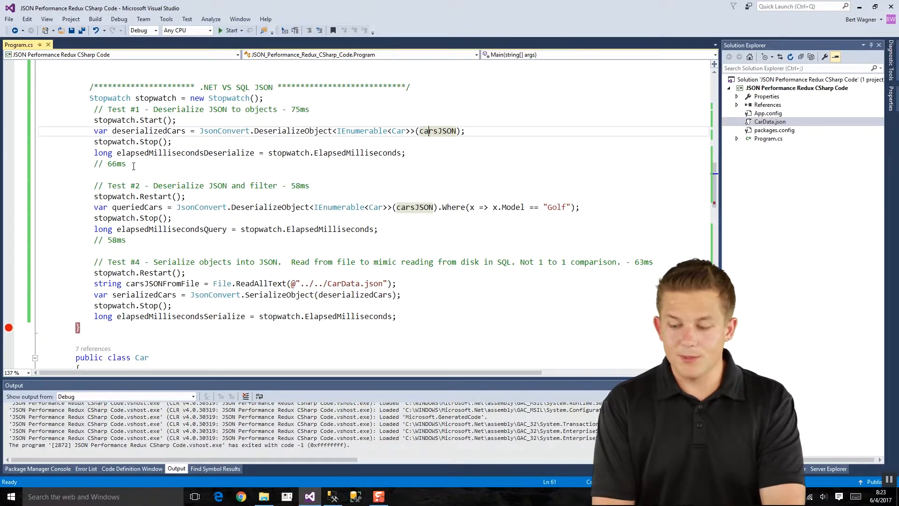
Step: Return to the SSMS script's Test #2 Golf-filter count query, timed at 58ms
click(333, 497)
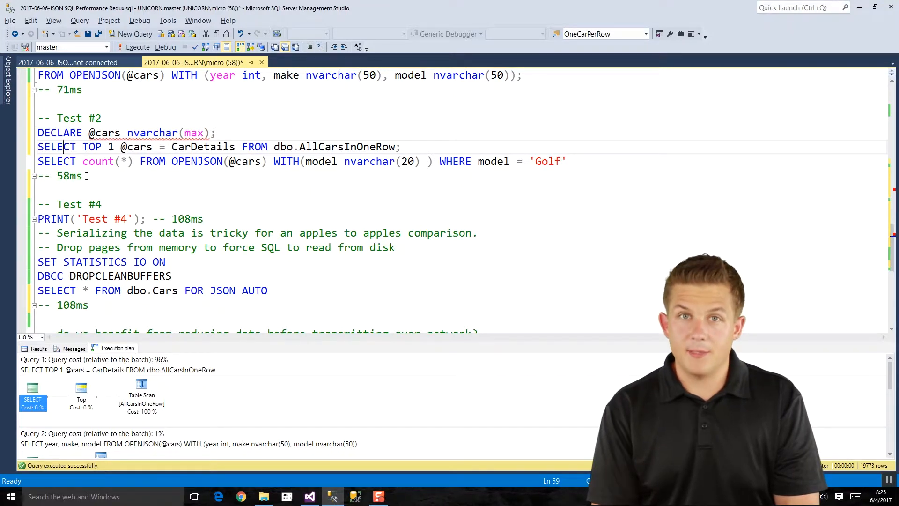
mouse_move(225, 347)
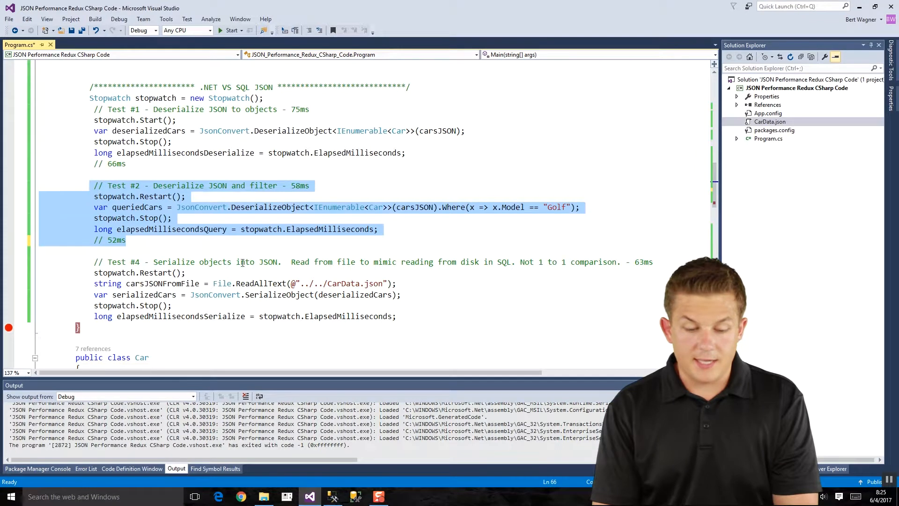
mouse_move(269, 207)
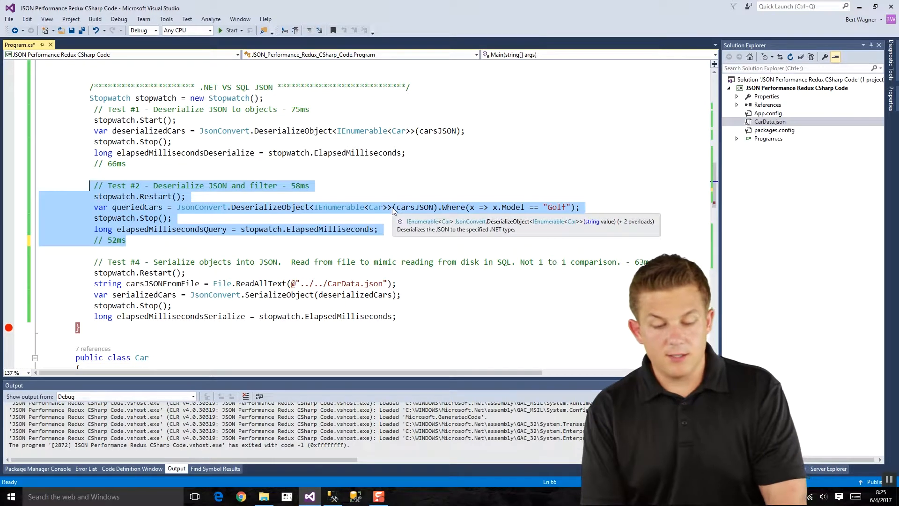
Step: Change the C# Test #2 deserialize-and-filter comment from 58ms to 52ms
click(539, 207)
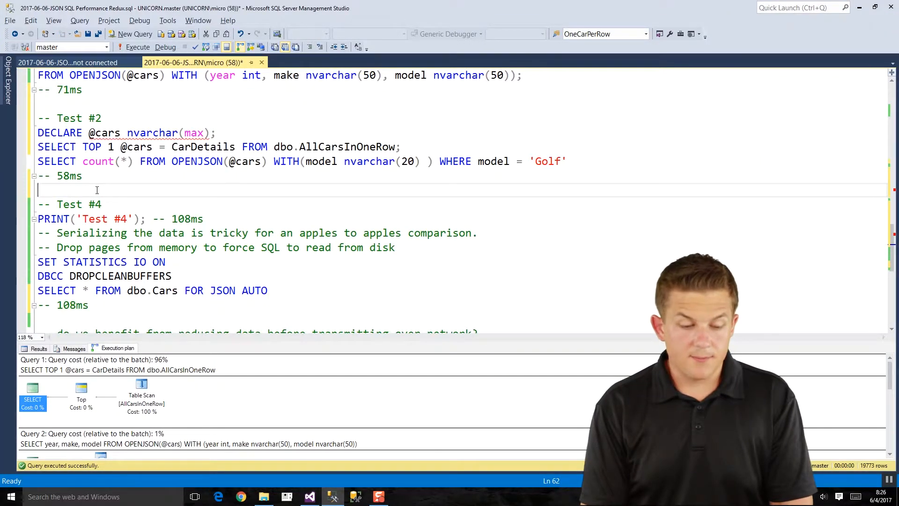
Step: Run DBCC DROPCLEANBUFFERS to clear cached pages before the Test #4 FOR JSON AUTO query
scroll(down, 3)
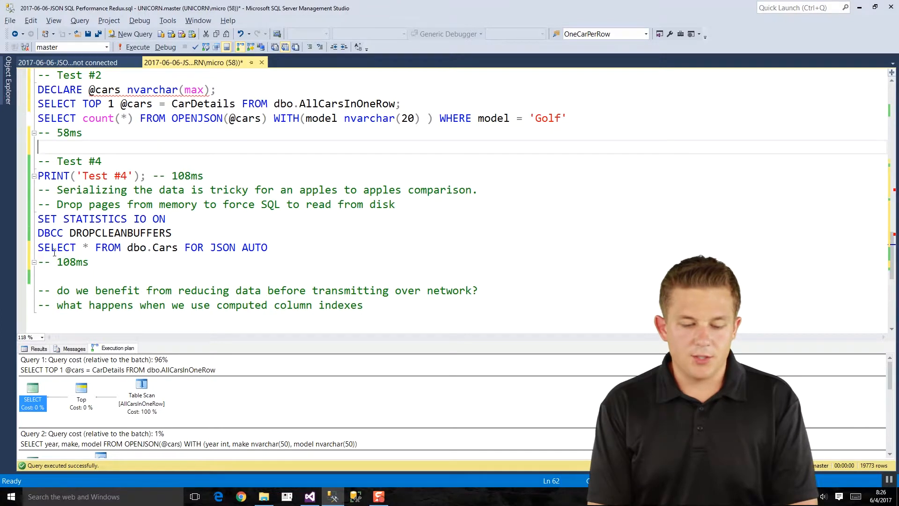
mouse_move(167, 247)
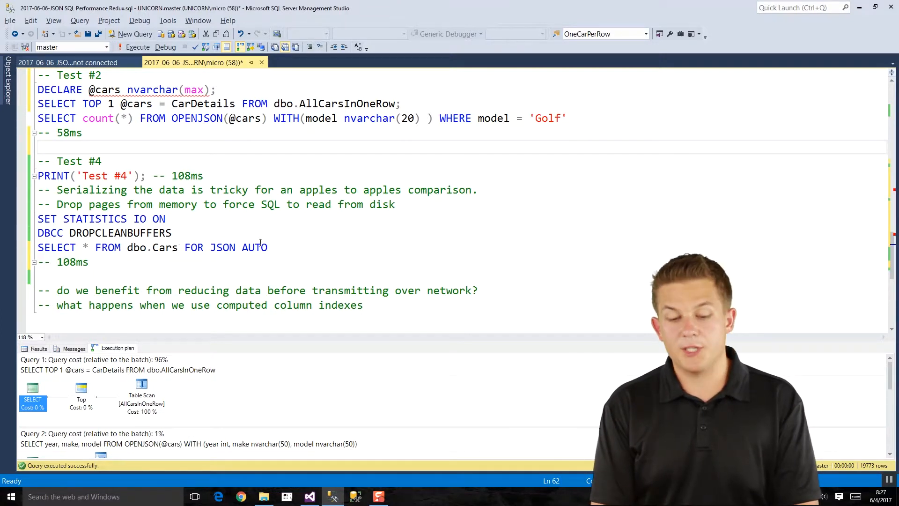
mouse_move(270, 247)
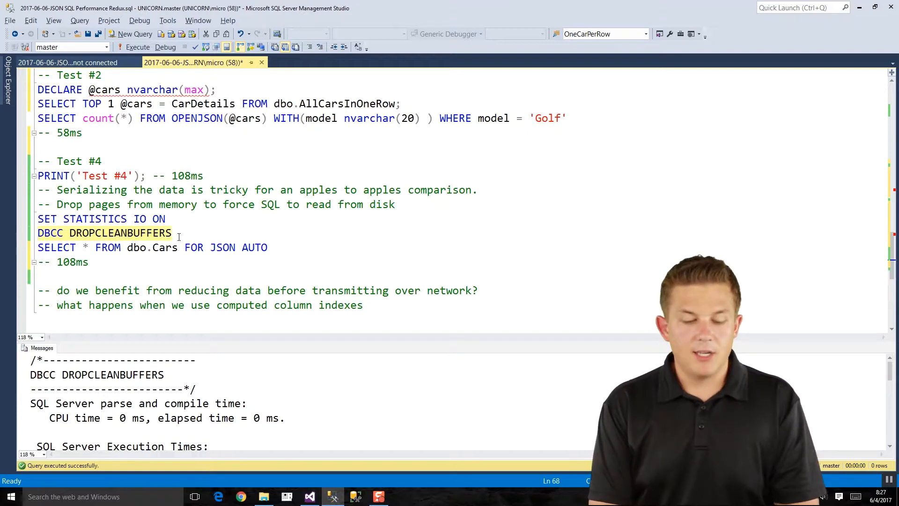
Step: Select the Test #4 SELECT * FROM dbo.Cars FOR JSON AUTO line, then switch to Visual Studio
click(274, 248)
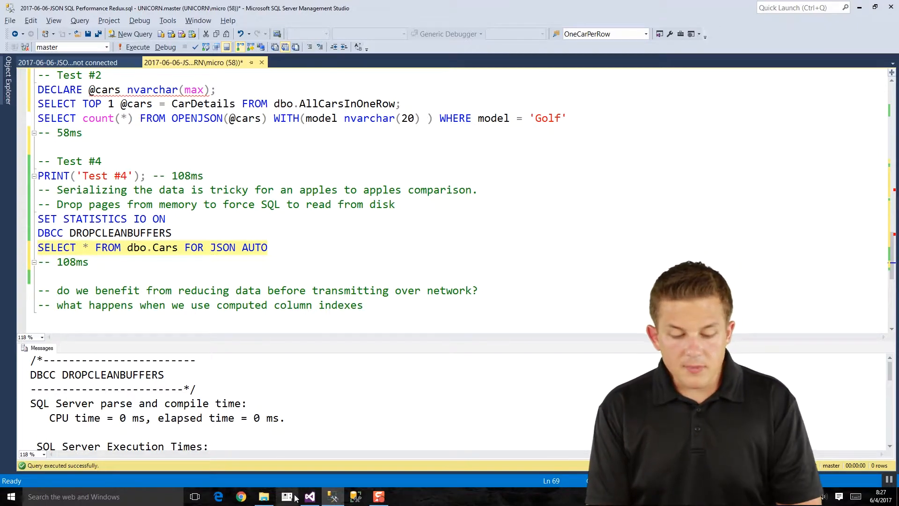
click(310, 497)
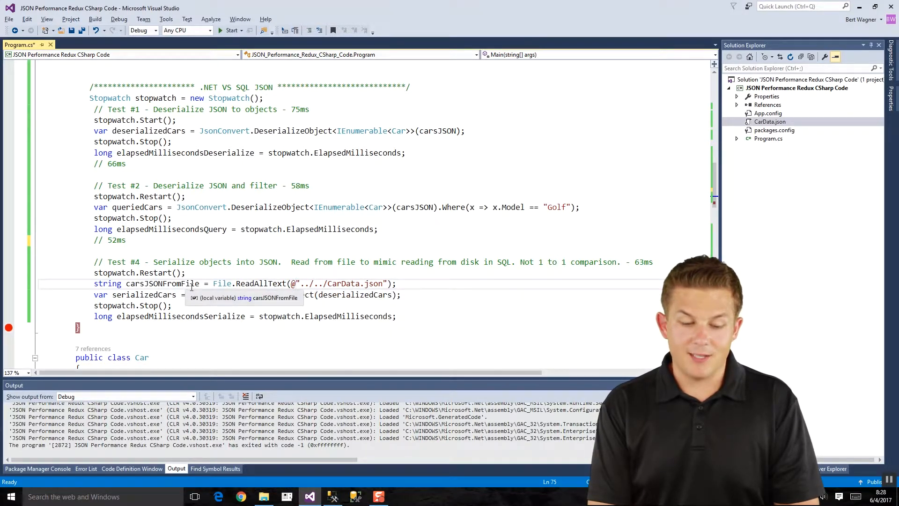
mouse_move(216, 294)
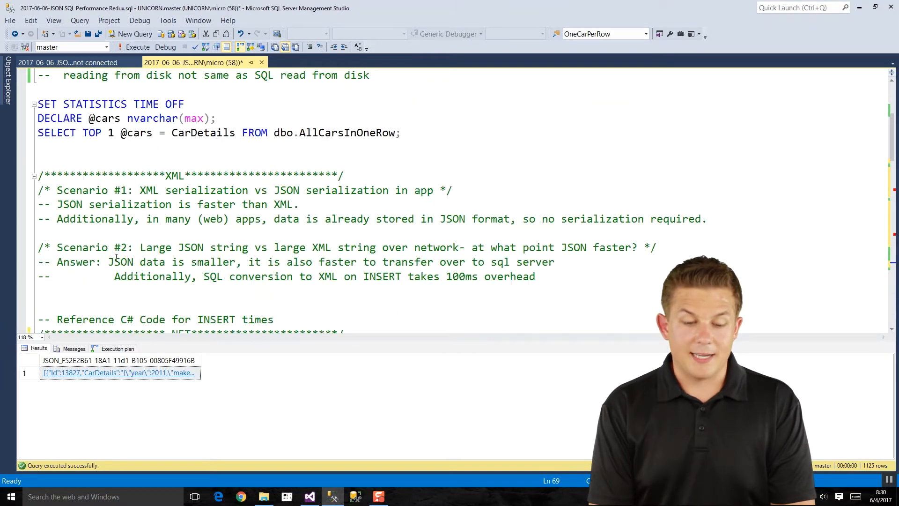
Step: View the XML scenario #1 and #2 notes, then return to Program.cs Scenario #2 code
scroll(down, 3)
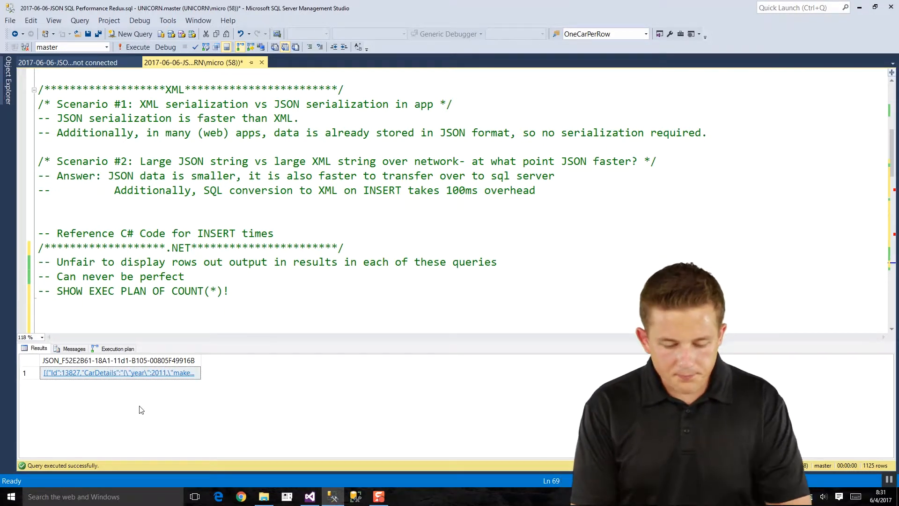
click(310, 496)
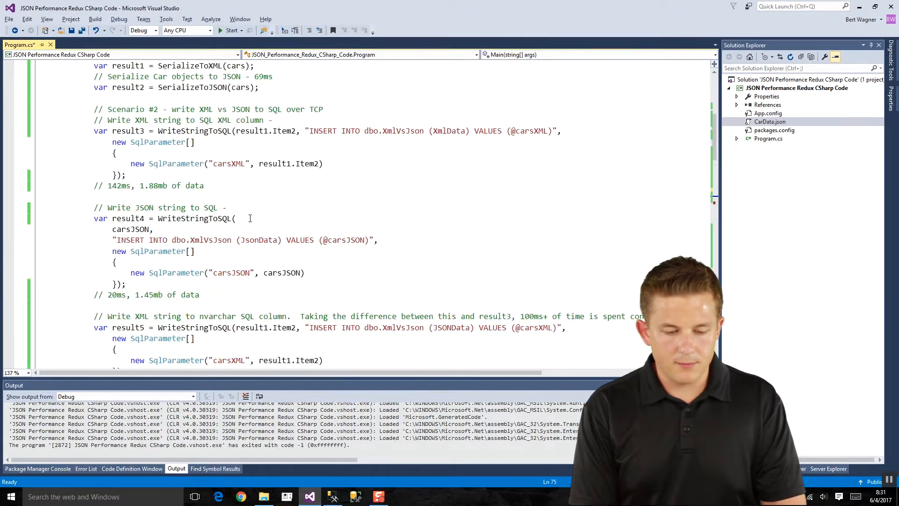
scroll(up, 3)
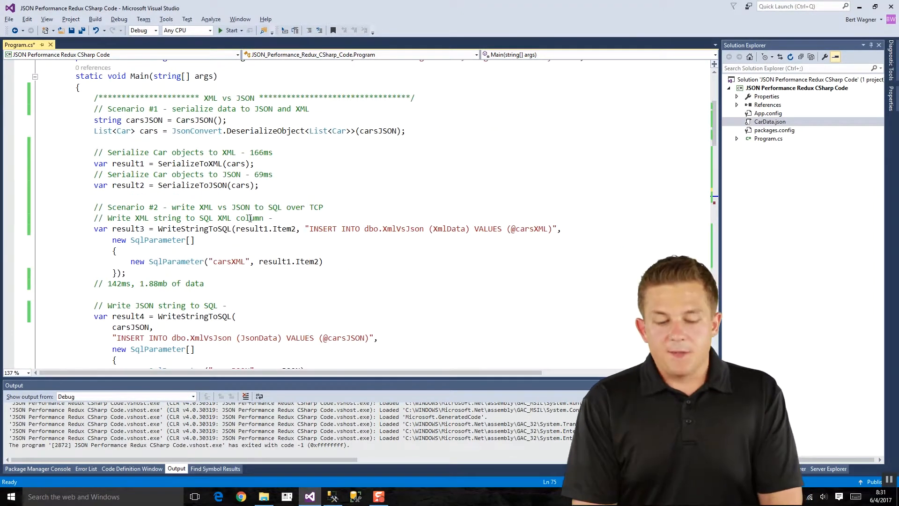
mouse_move(214, 185)
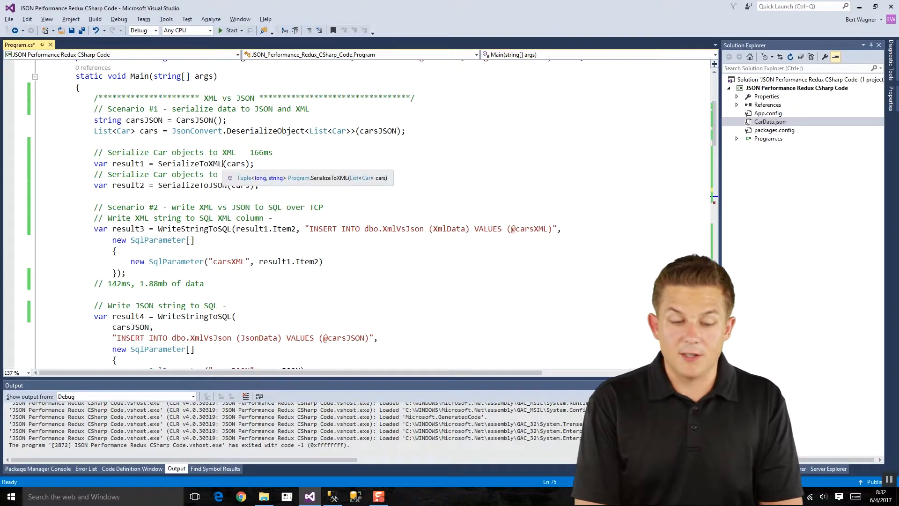
mouse_move(201, 185)
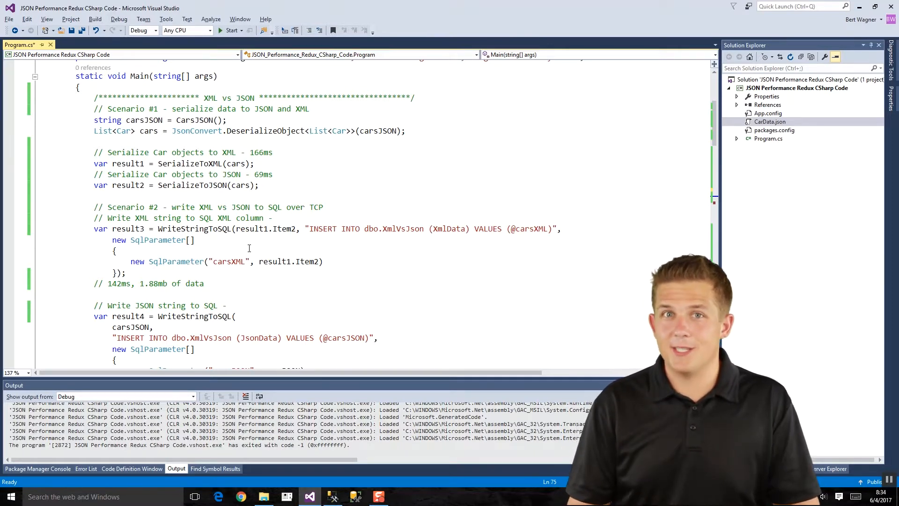
scroll(down, 3)
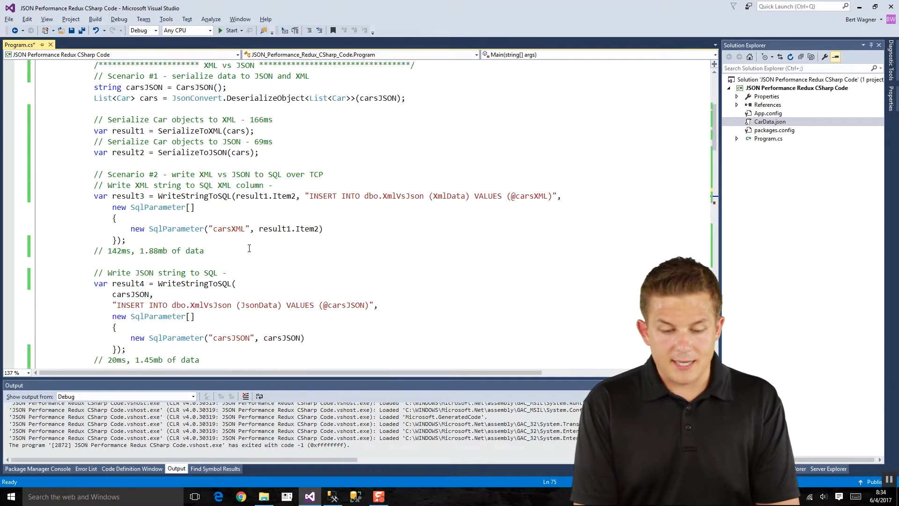
scroll(down, 3)
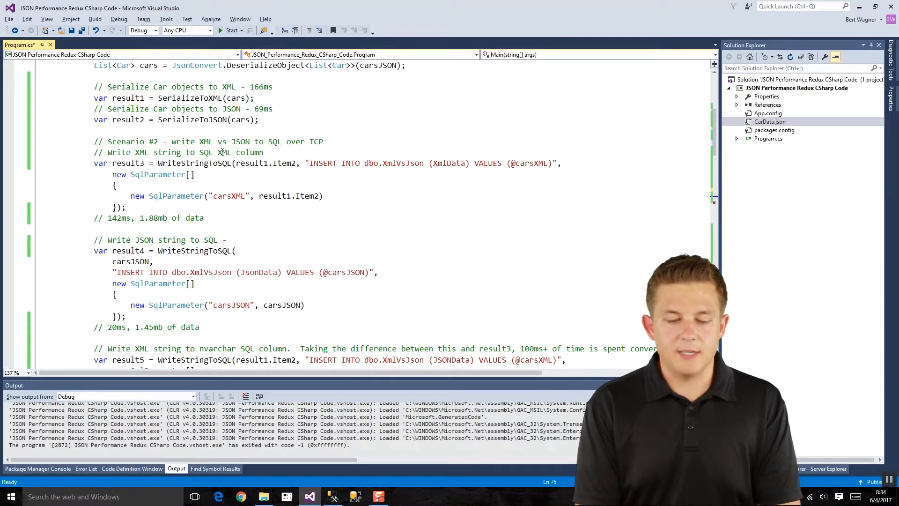
mouse_move(449, 163)
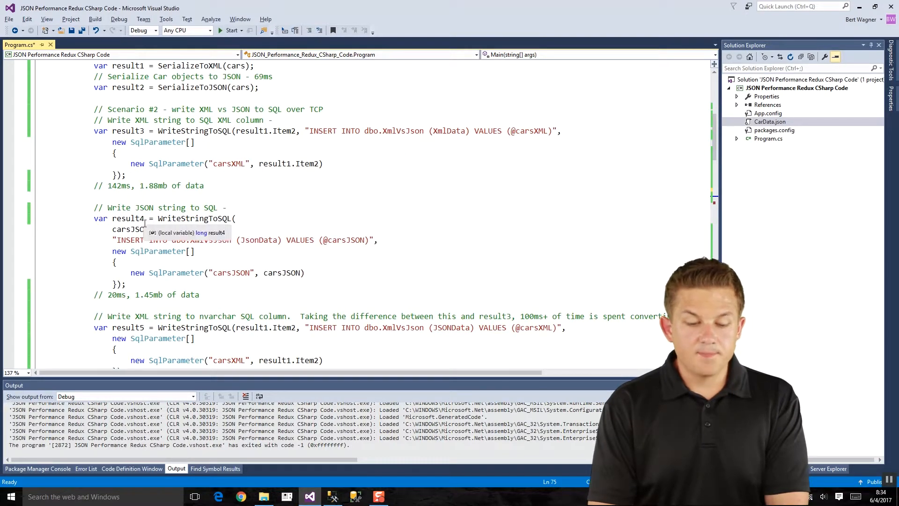
mouse_move(142, 295)
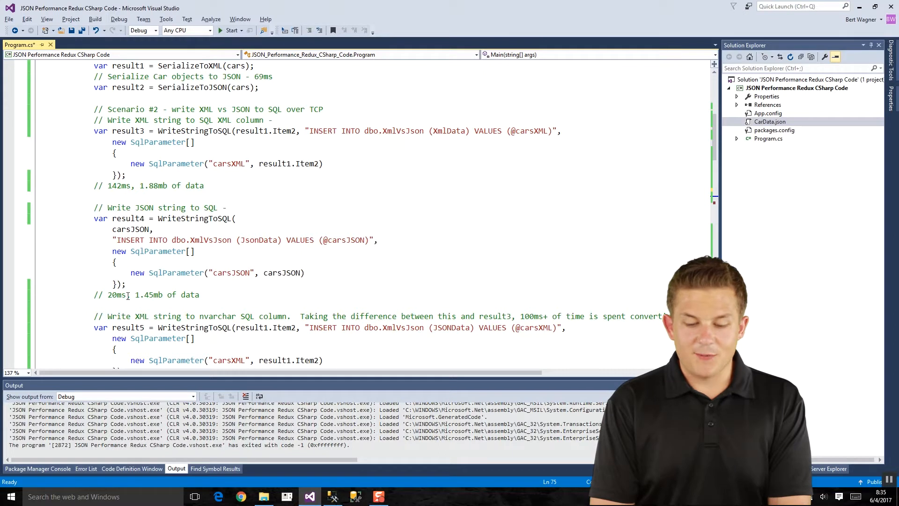
Step: Scroll Program.cs to the result5 XML-to-nvarchar write, noted at 29ms and 1.88mb
scroll(down, 3)
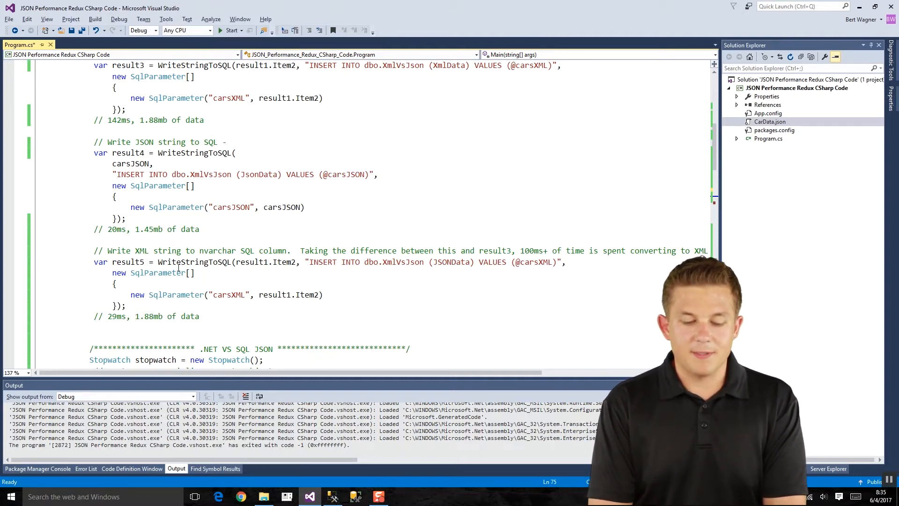
mouse_move(198, 261)
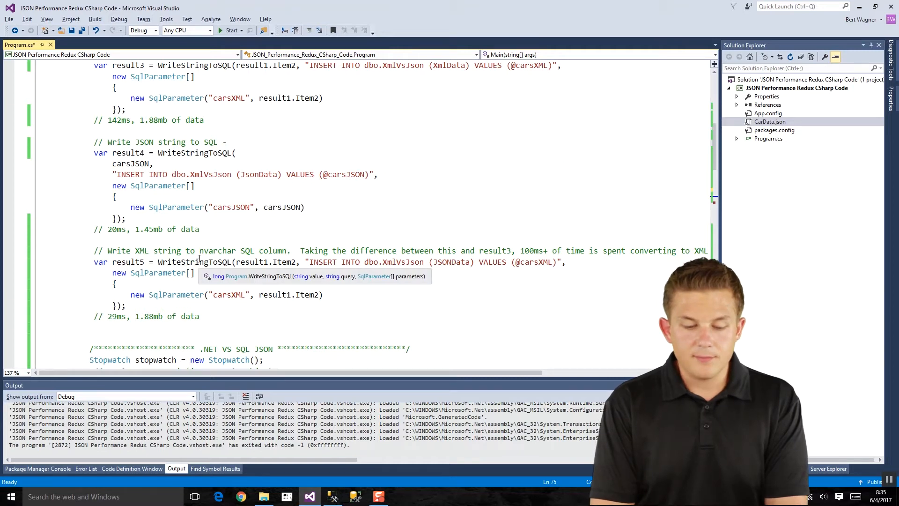
mouse_move(240, 262)
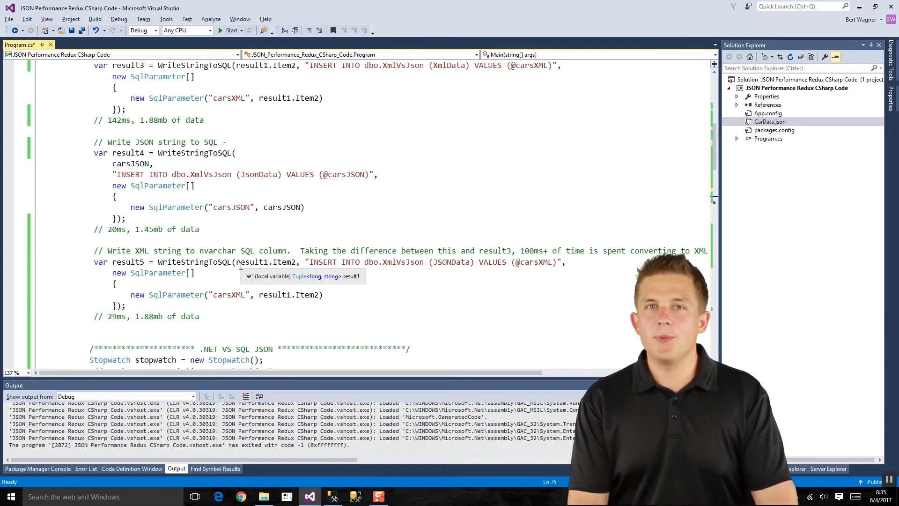